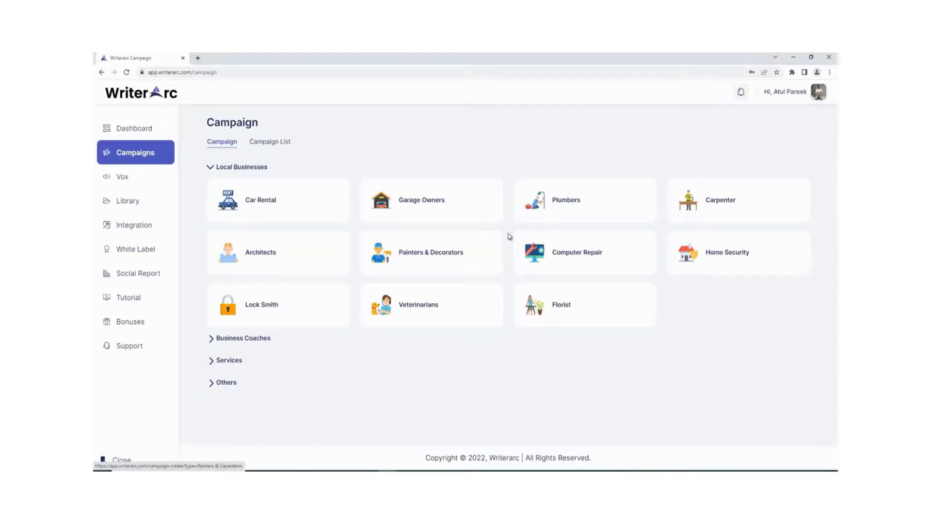
Review the Architect Biz campaign's generated architect search engine outline, then start a new campaign
left_click(277, 252)
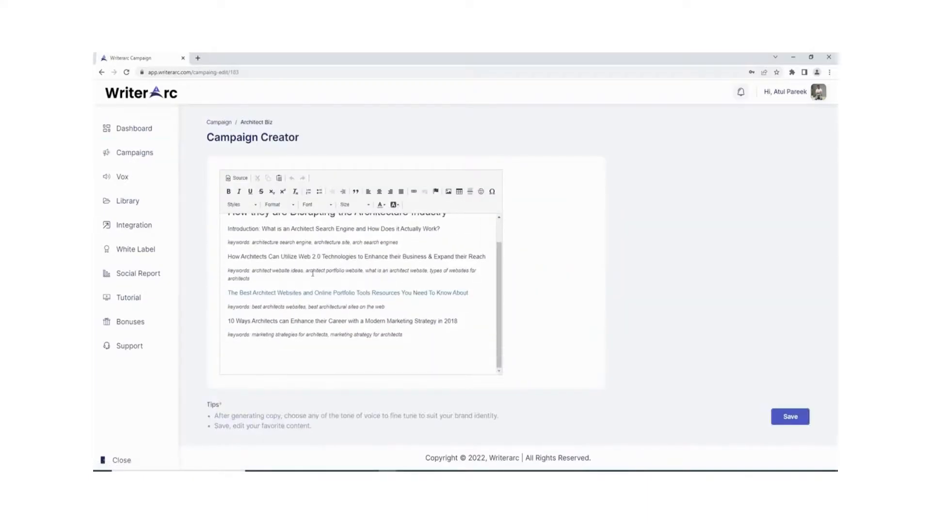
scroll("up", 3)
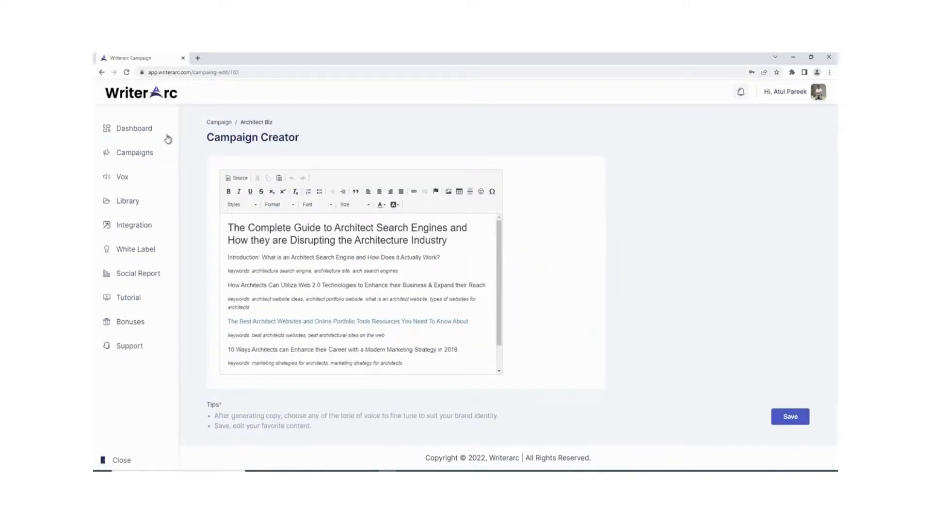
left_click(134, 128)
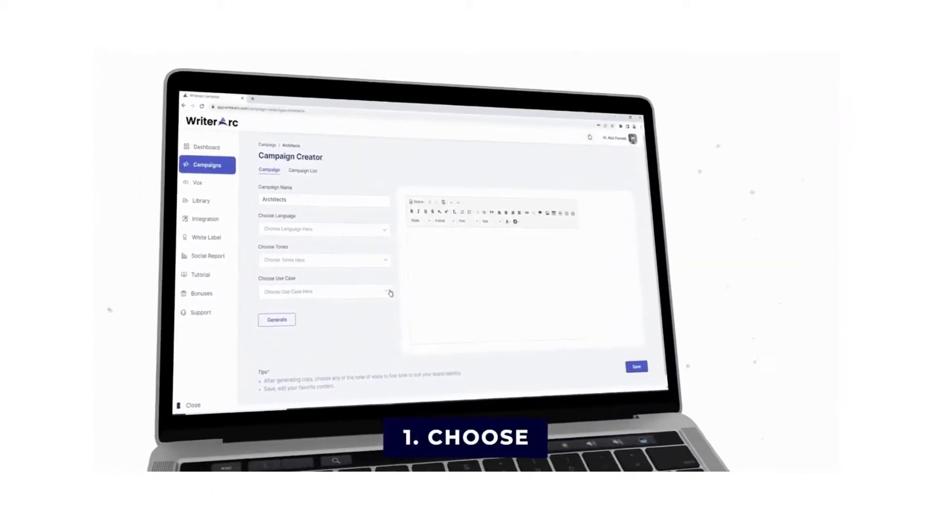
Set the Architects campaign to English, Assertive tone, Blog Idea & Outline, primary keyword Architects
left_click(327, 291)
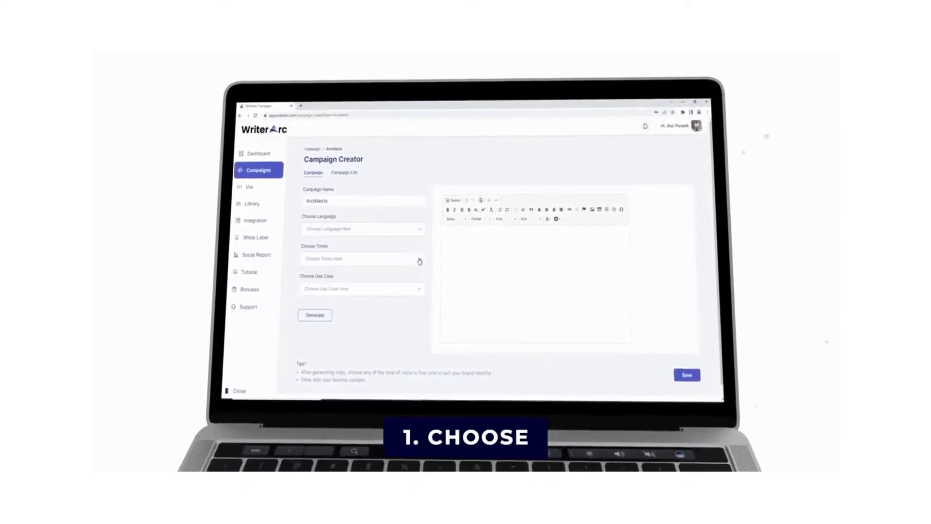
left_click(361, 258)
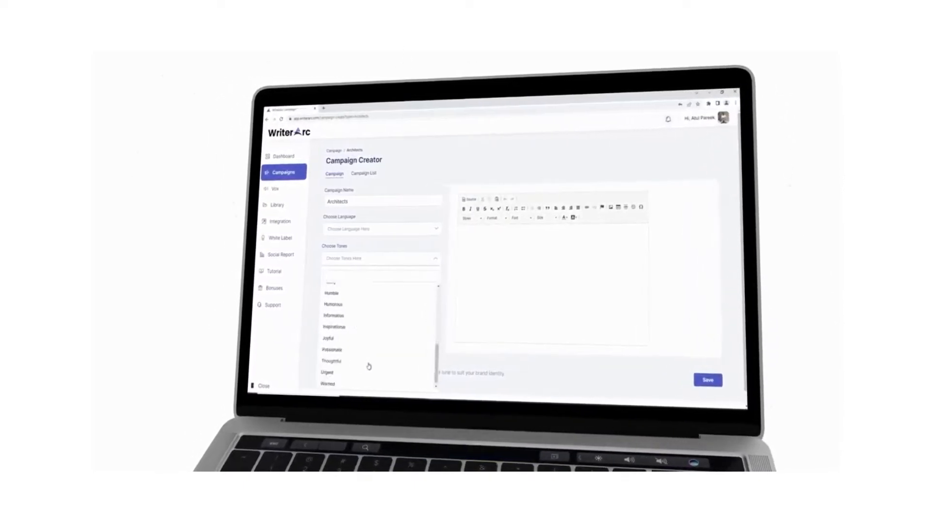
left_click(381, 228)
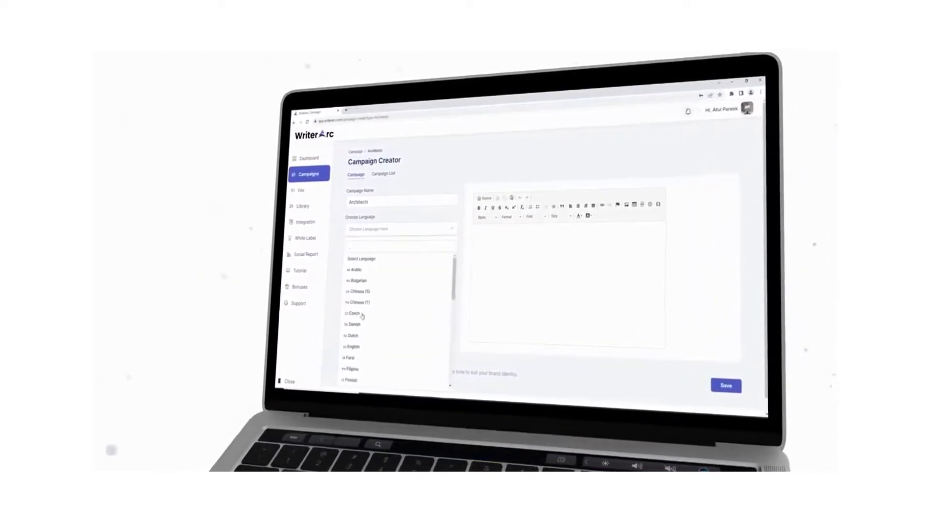
scroll("down", 3)
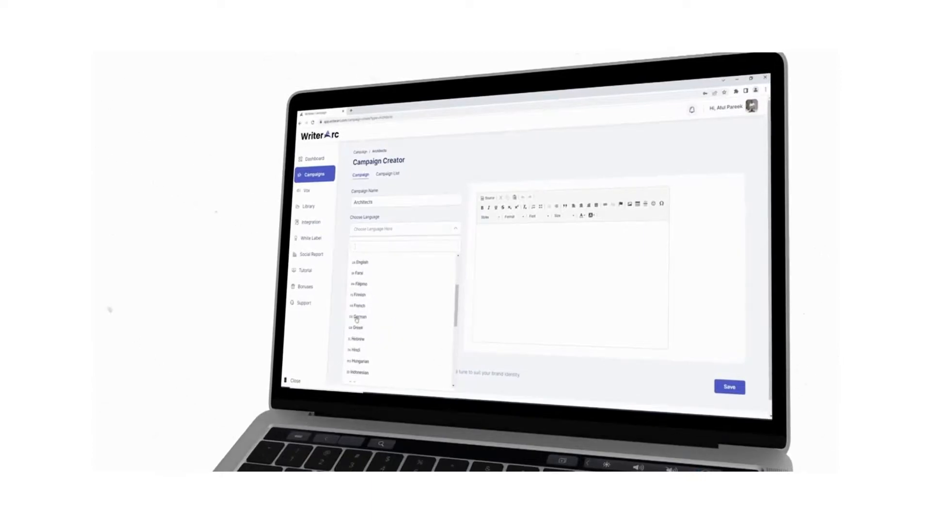
left_click(361, 263)
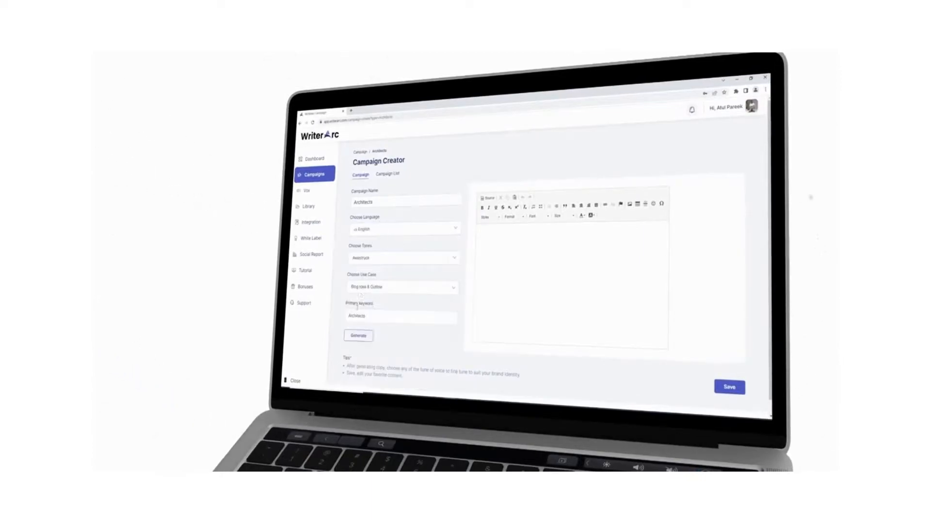
left_click(358, 335)
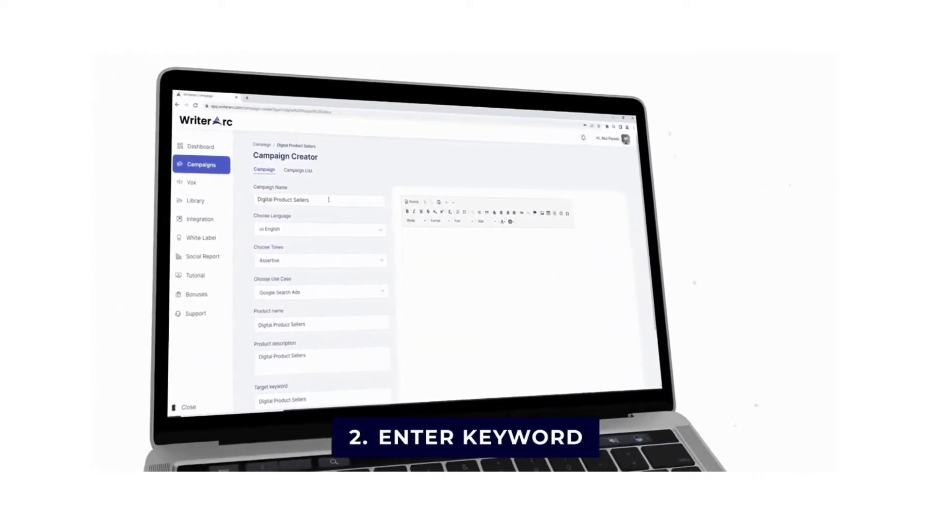
Extend the target keyword to 'Digital Product Sellers, digital product' and review the available use cases
scroll("down", 3)
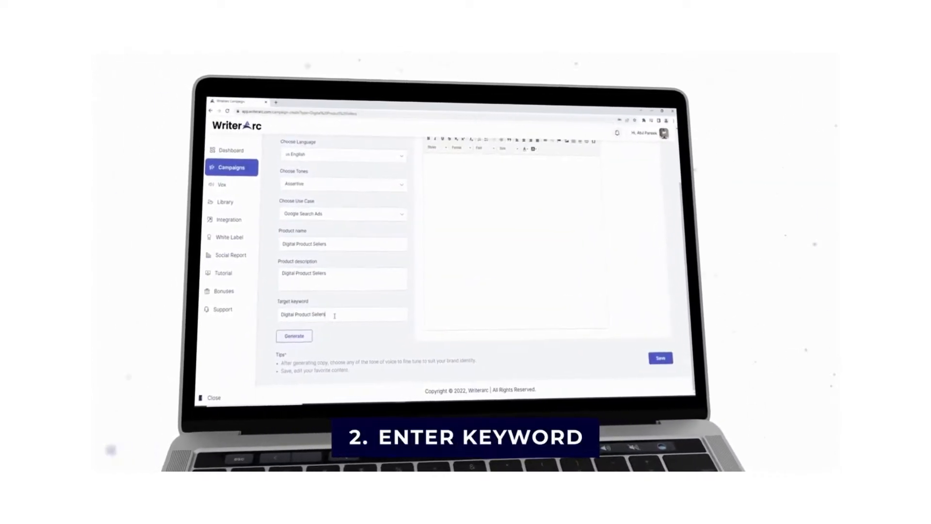
type(", digital product")
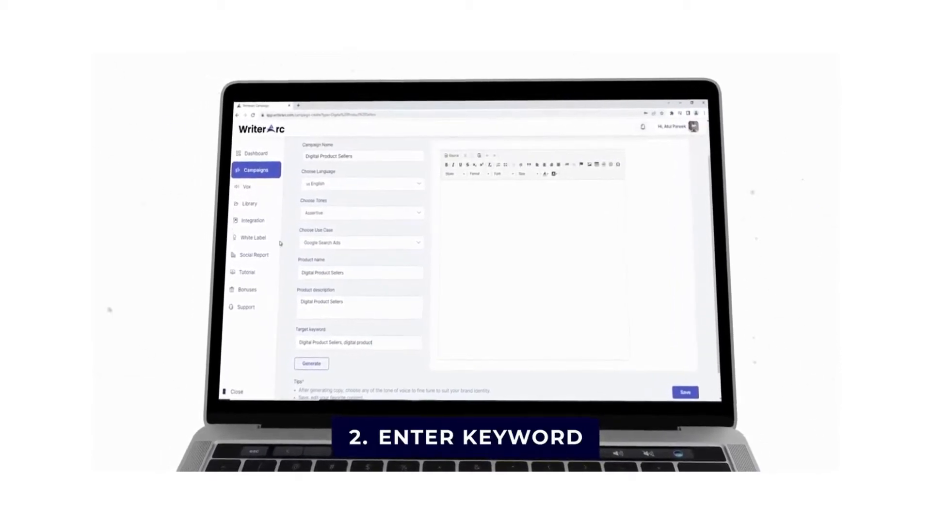
left_click(362, 242)
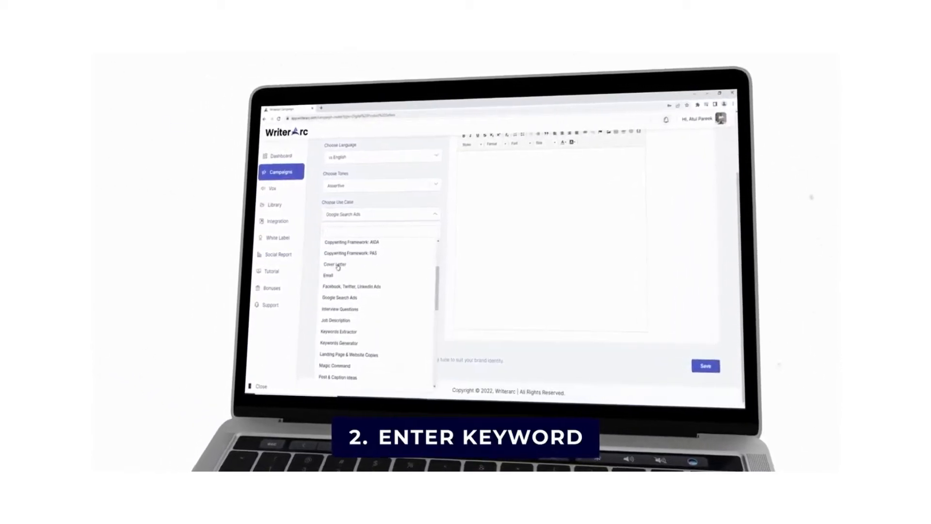
scroll("down", 3)
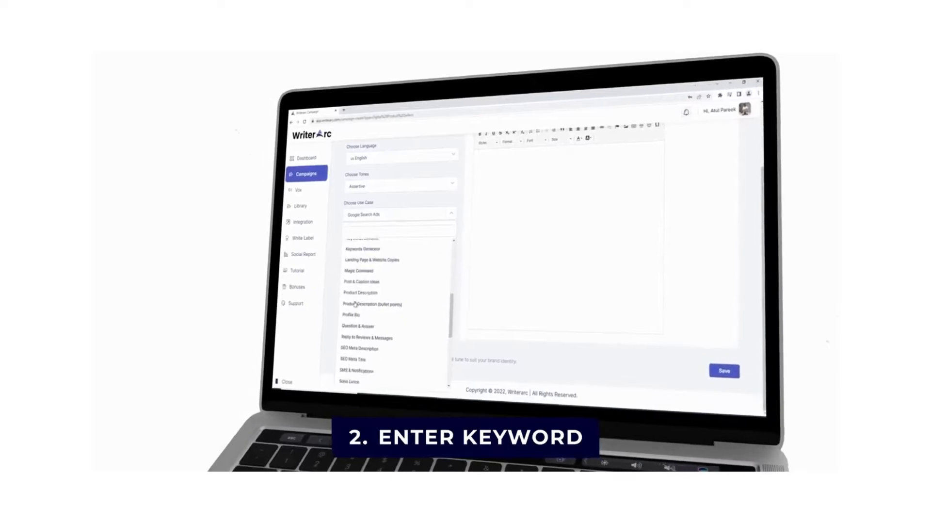
scroll("down", 3)
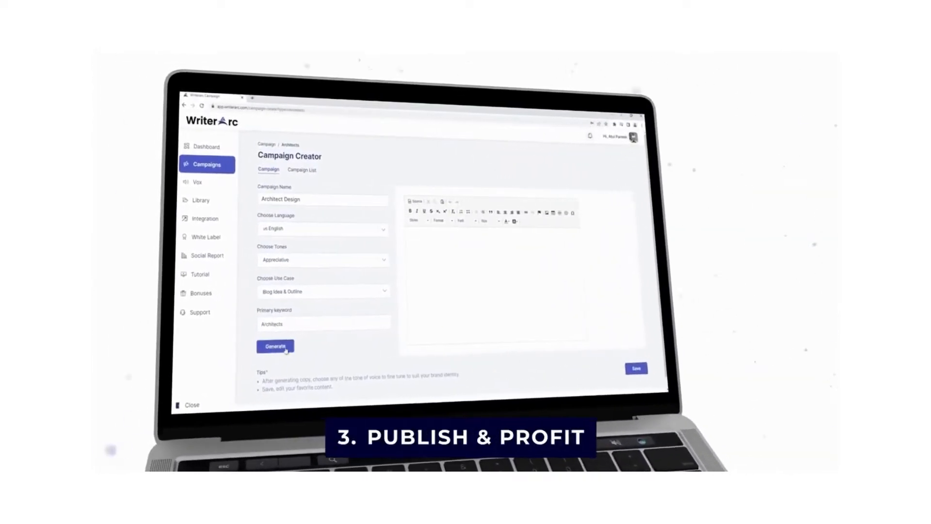
Generate the Architect Design blog outline with Appreciative tone and keyword Architects
left_click(275, 346)
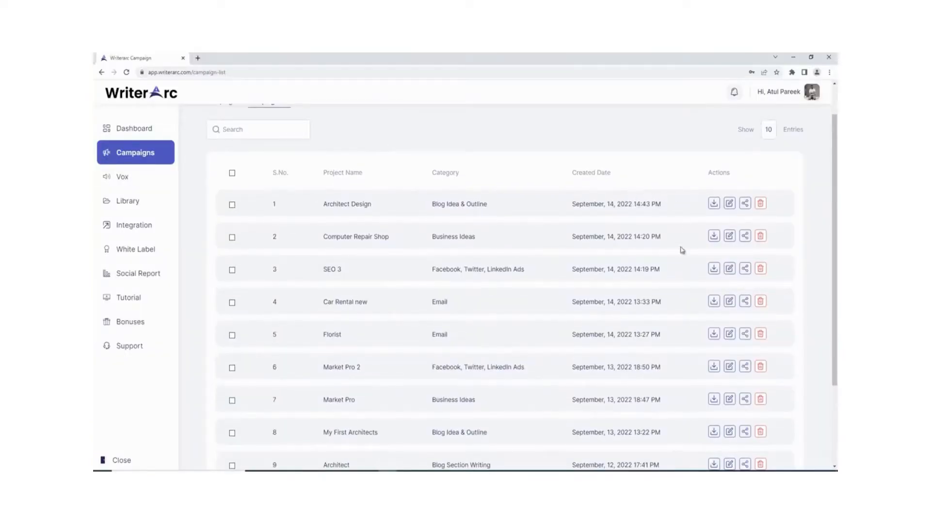
Reopen Architect Design's saved outline from the Campaign List, then return to the campaign categories
scroll("up", 3)
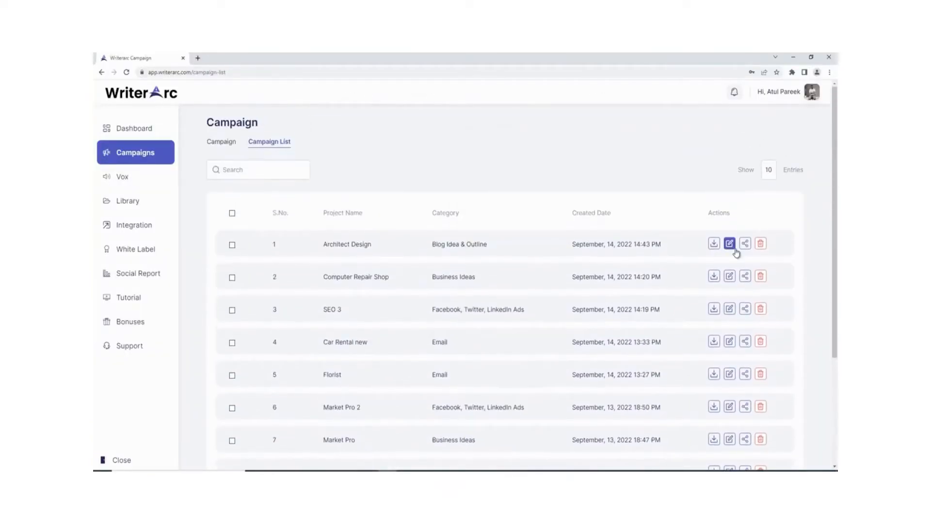
left_click(730, 244)
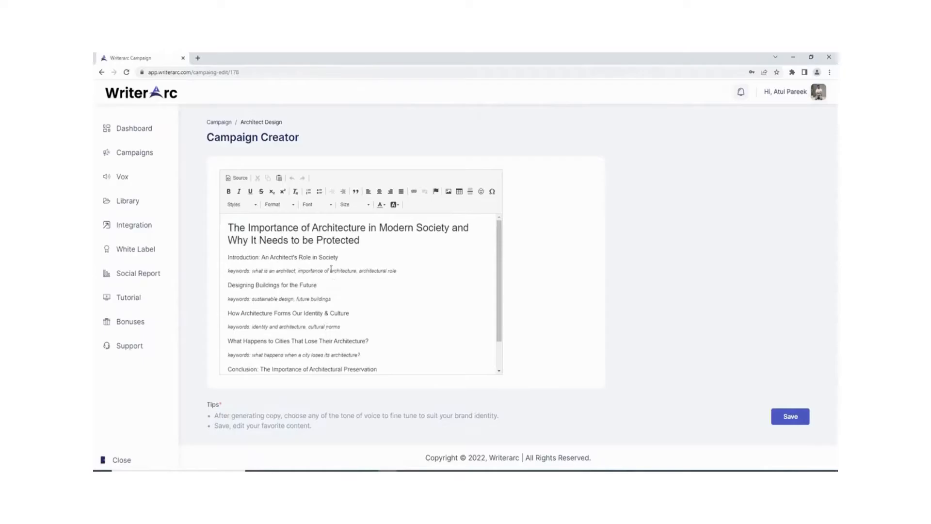
left_click(133, 153)
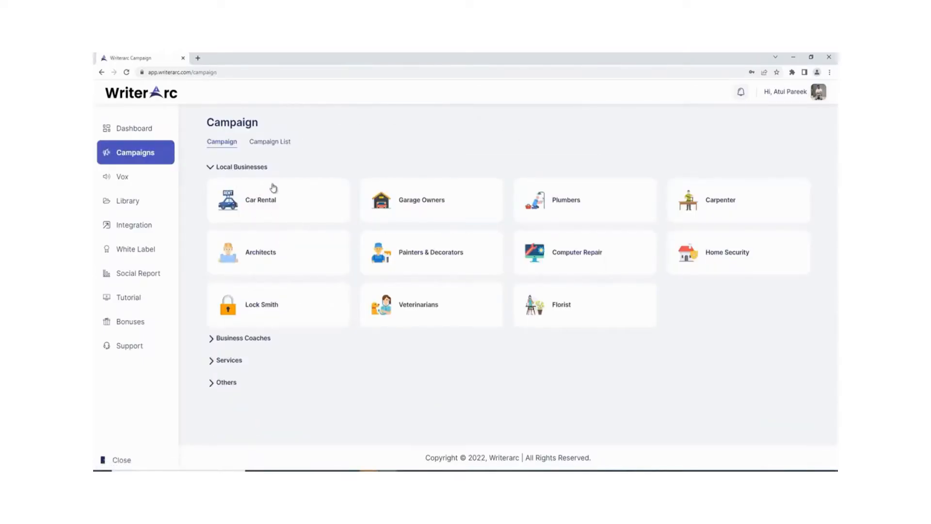
mouse_move(263, 342)
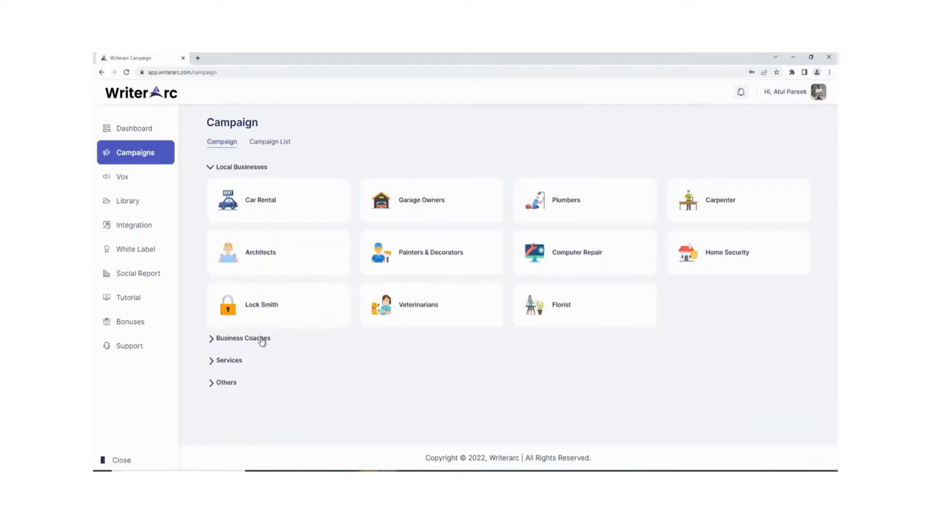
Browse the Business Coaches, Services and Others niche categories, then start a Dentists campaign
left_click(242, 338)
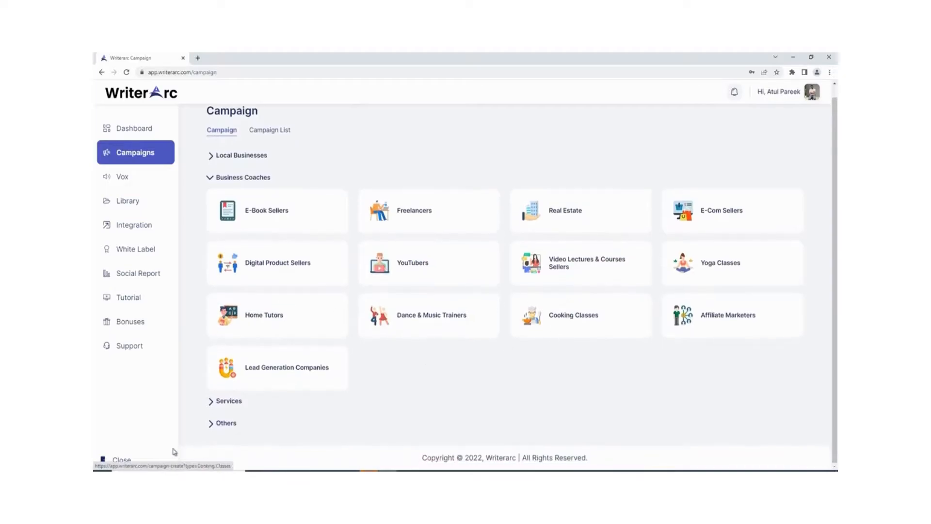
left_click(229, 401)
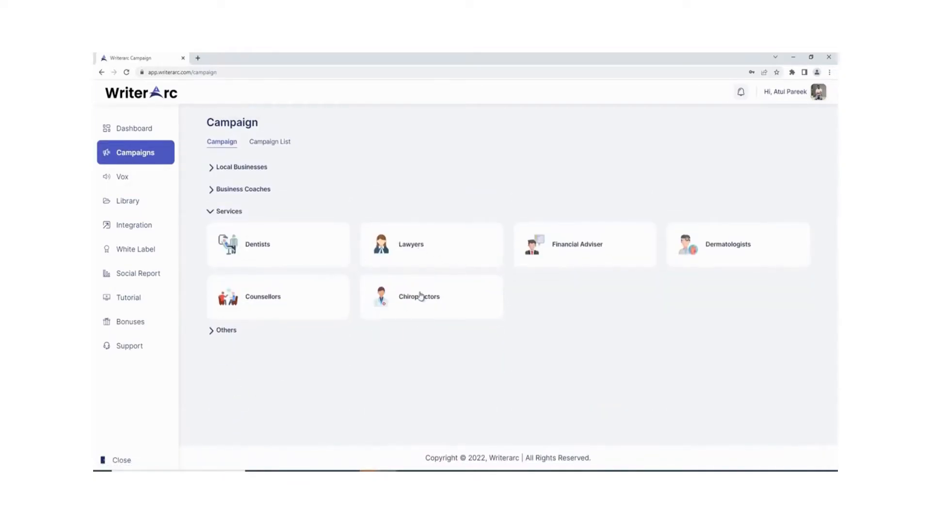
left_click(226, 330)
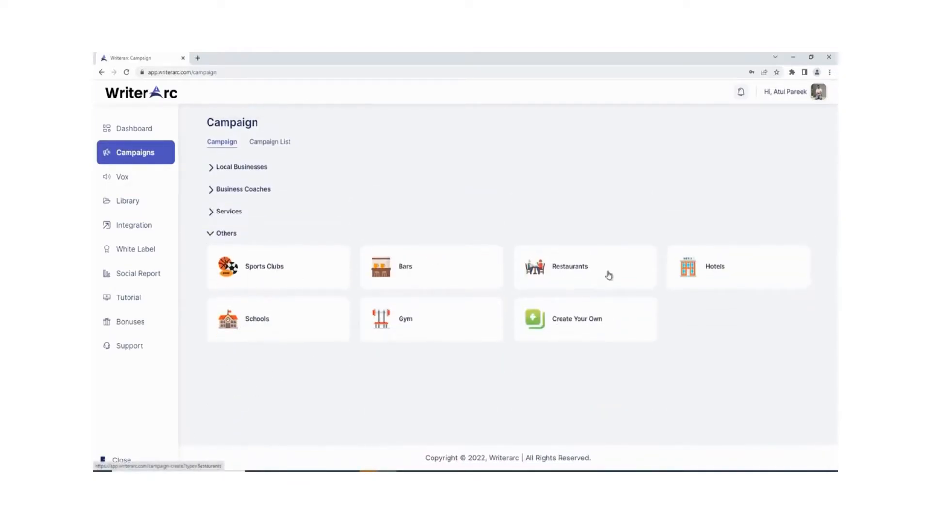
mouse_move(277, 175)
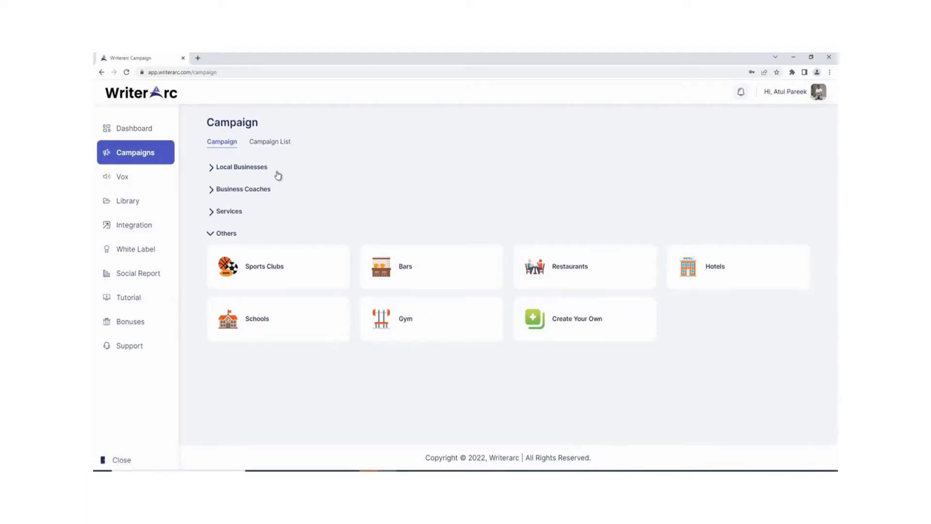
left_click(240, 167)
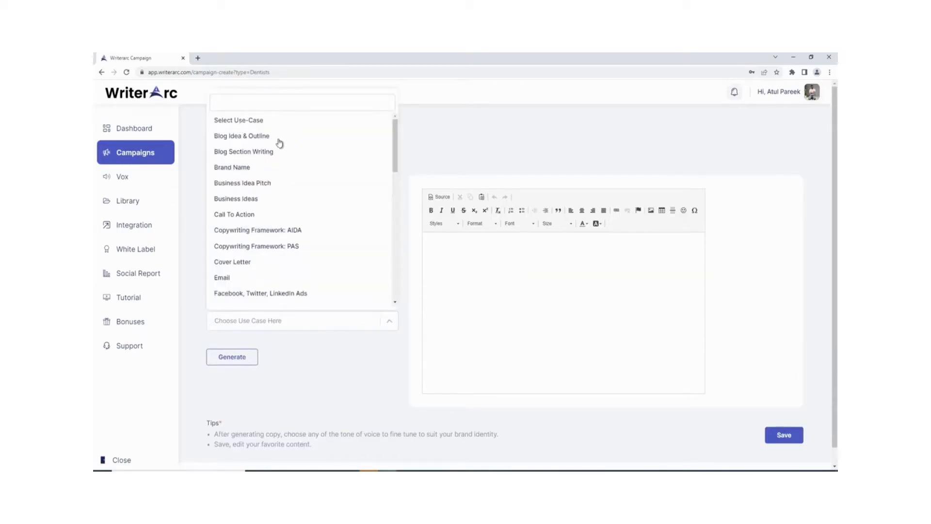
mouse_move(252, 190)
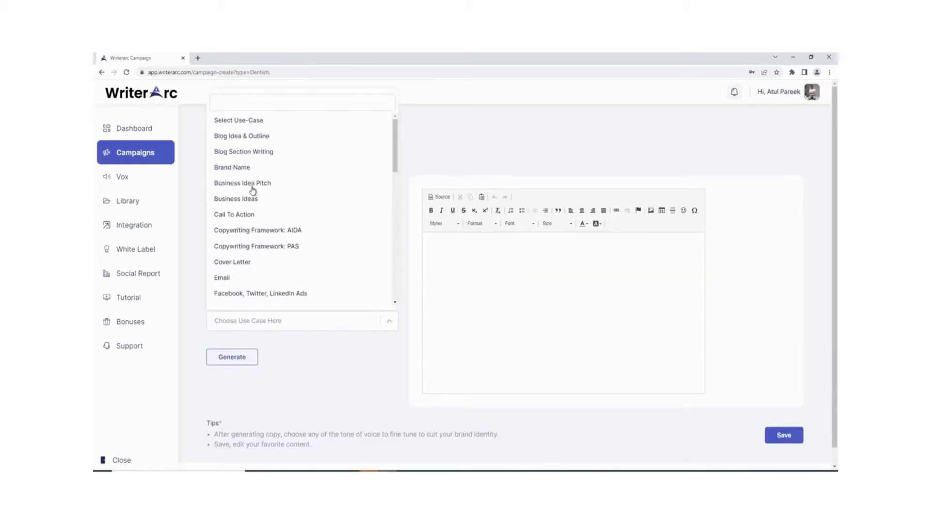
Scroll the Dentists use-case templates from Blog Idea & Outline down to Video Channel Description
scroll("down", 3)
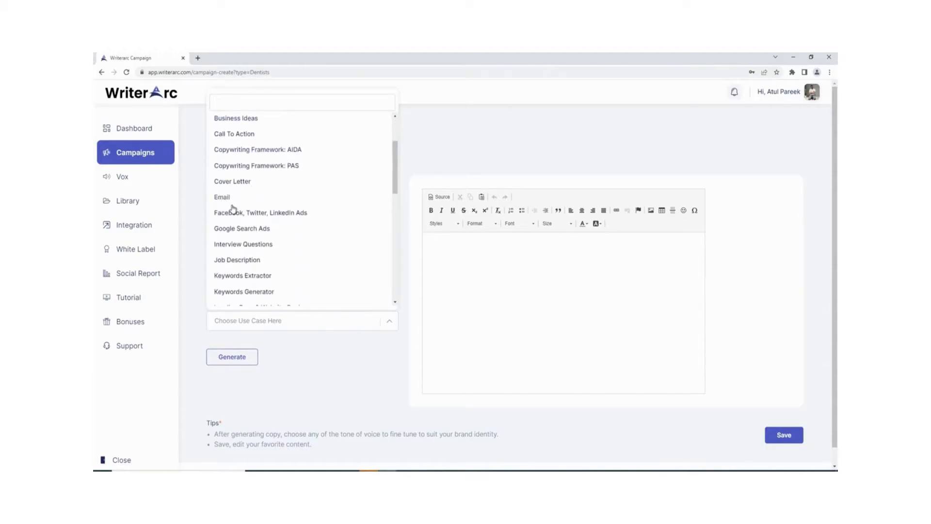
scroll("down", 3)
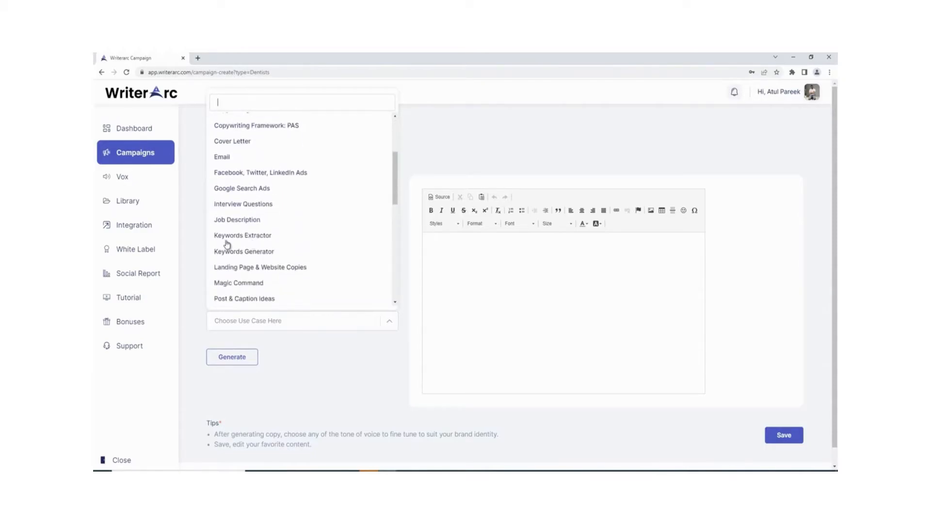
scroll("down", 3)
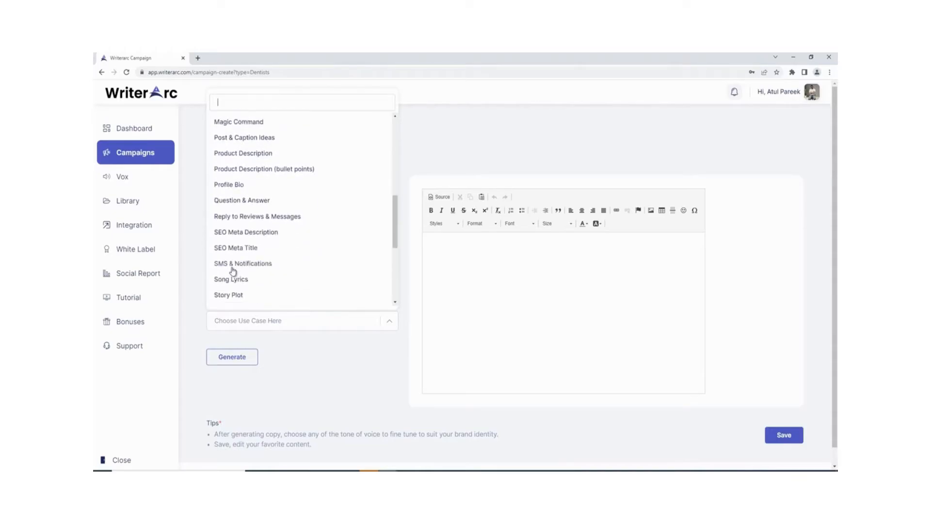
scroll("down", 3)
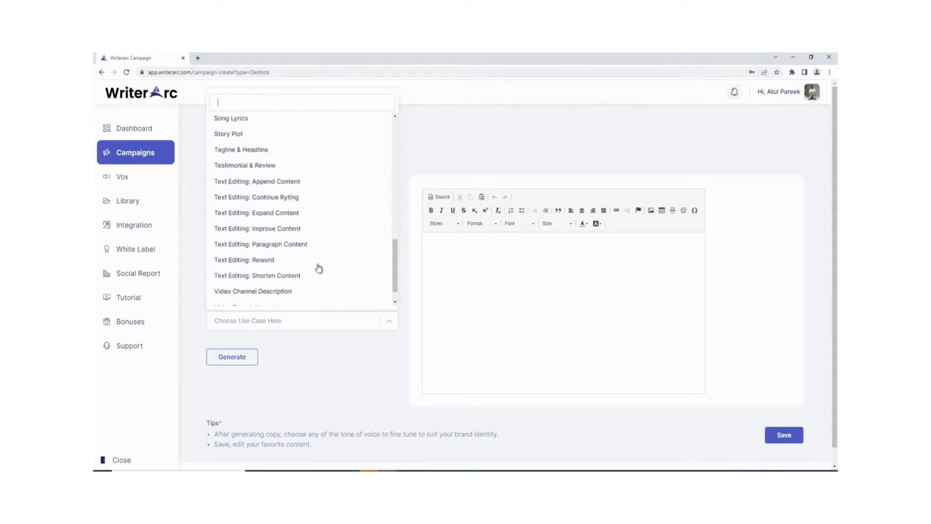
scroll("down", 3)
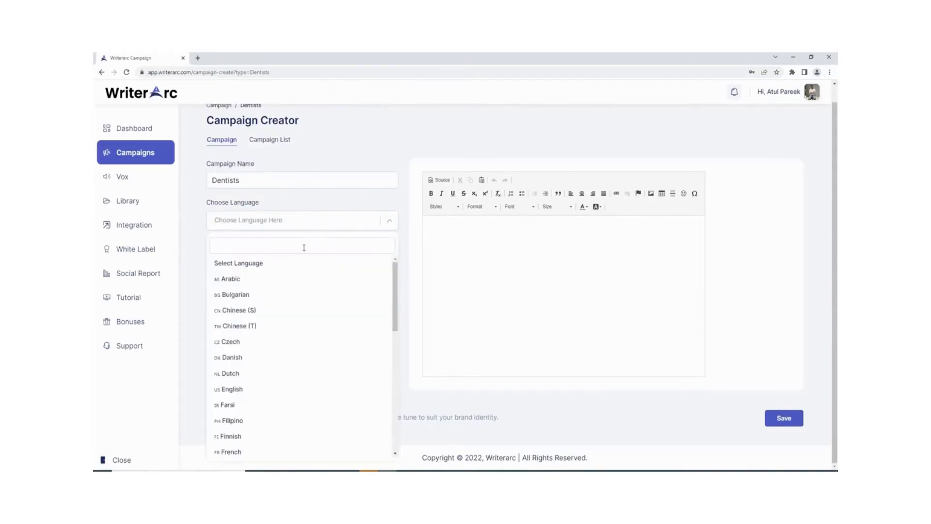
Review the Dentists language and tone options, then browse the saved Campaign List
scroll("down", 3)
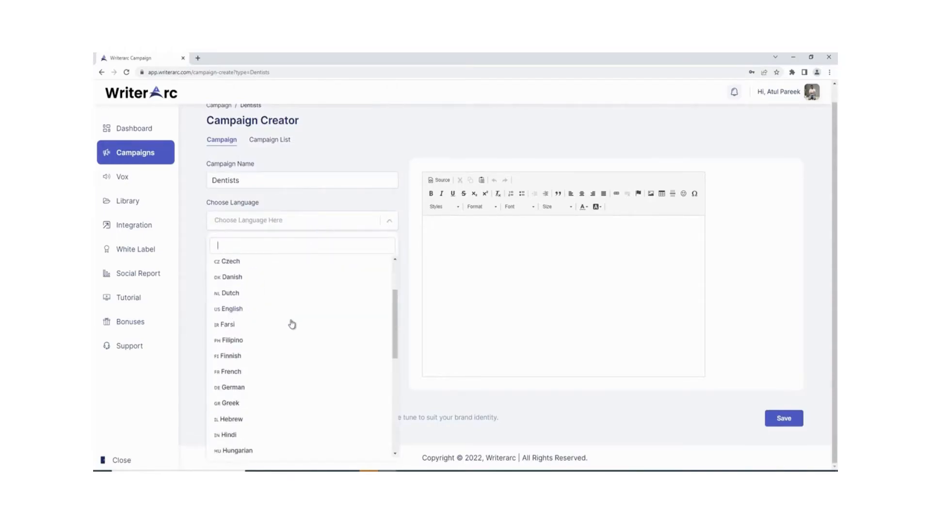
scroll("down", 3)
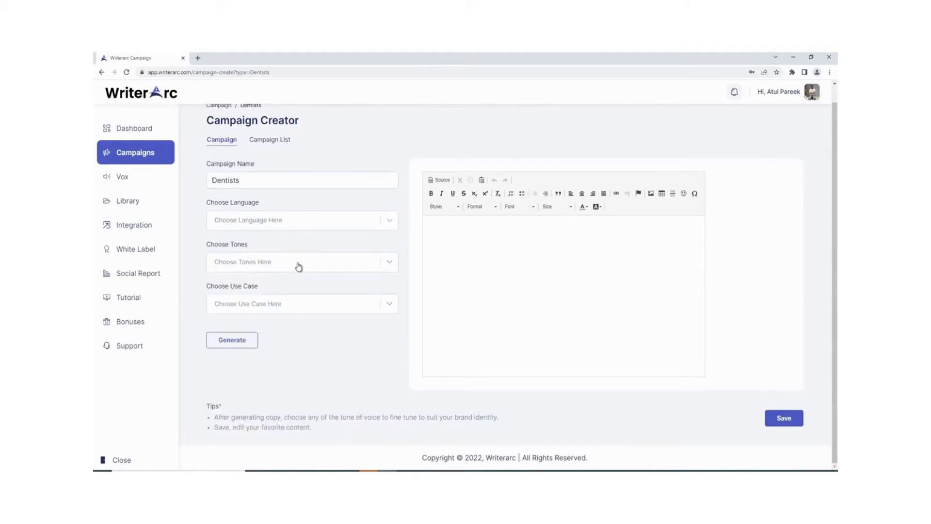
left_click(300, 262)
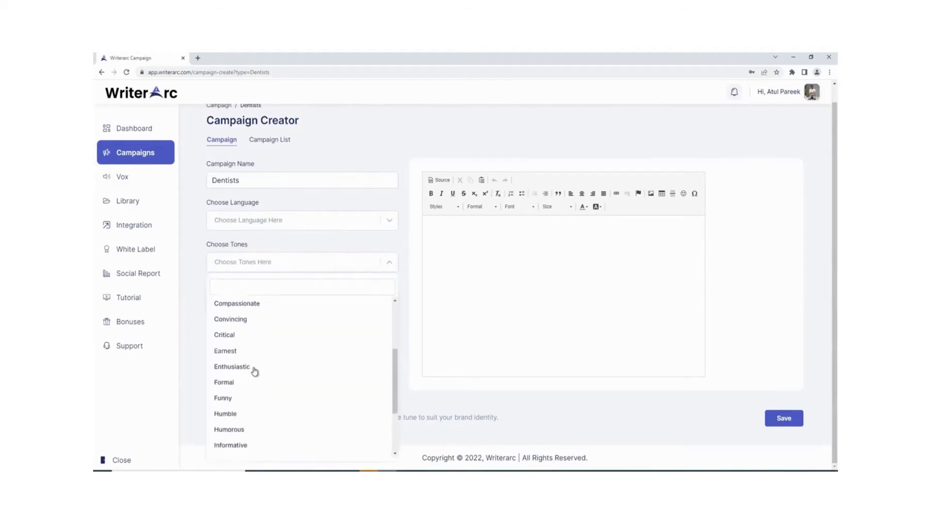
left_click(268, 139)
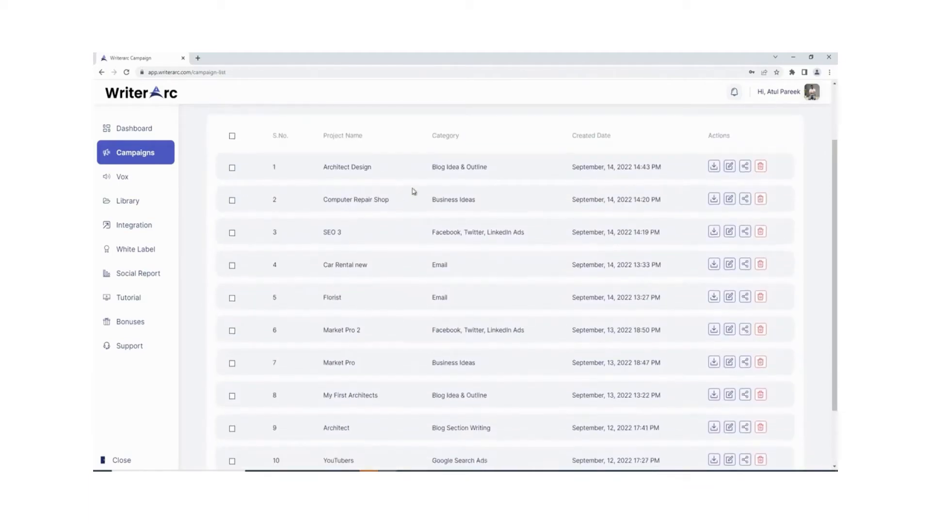
scroll("down", 3)
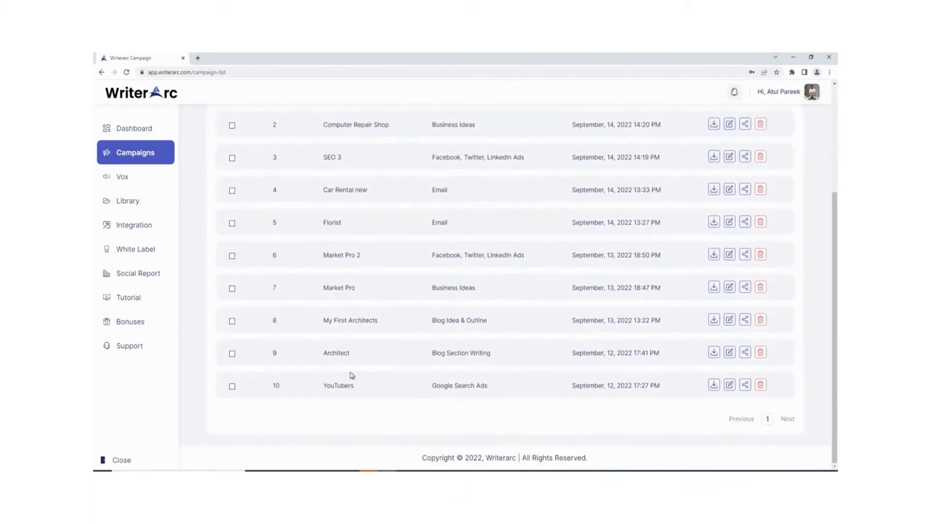
scroll("up", 3)
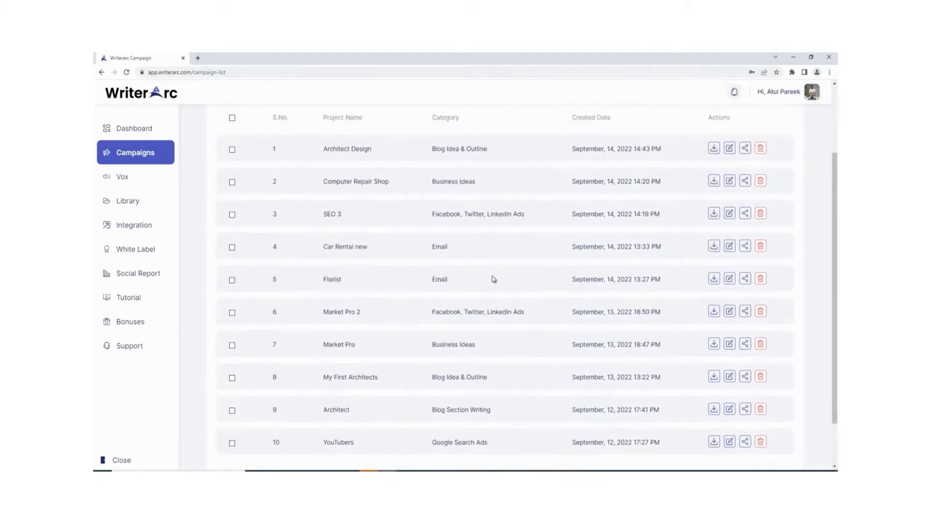
Check the Twitter, LinkedIn and WordPress integration credentials, then return to the Campaign List
left_click(134, 225)
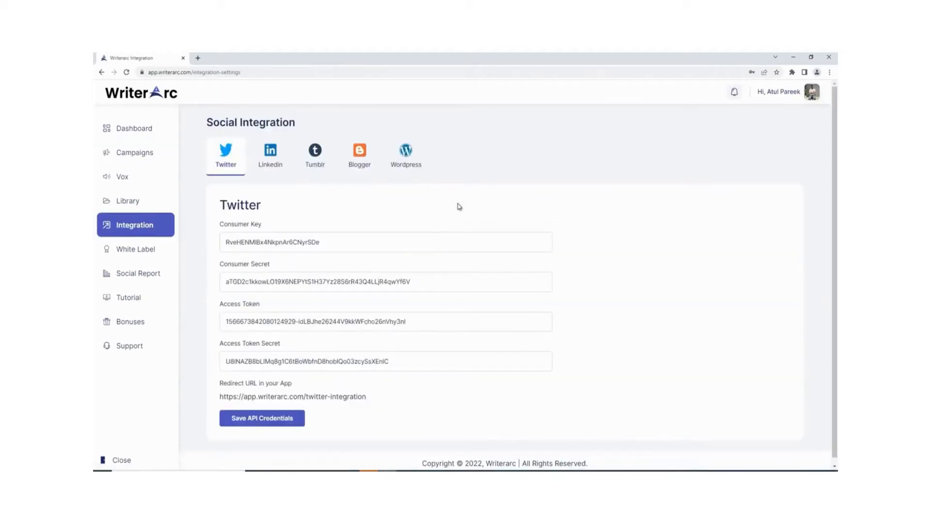
mouse_move(259, 172)
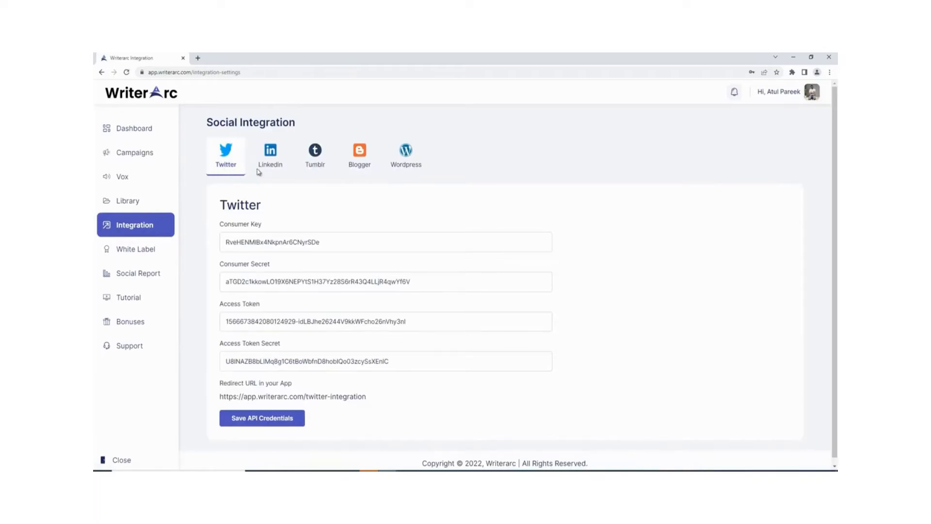
left_click(269, 155)
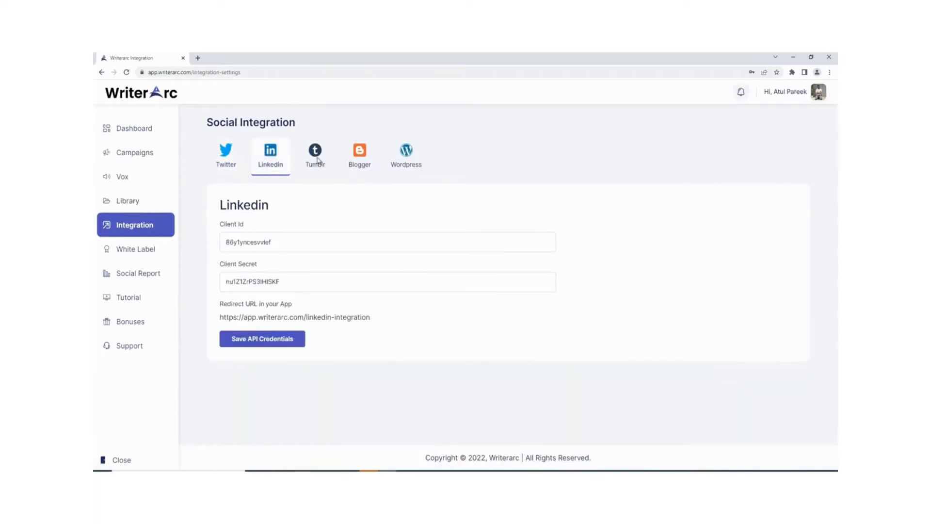
left_click(407, 155)
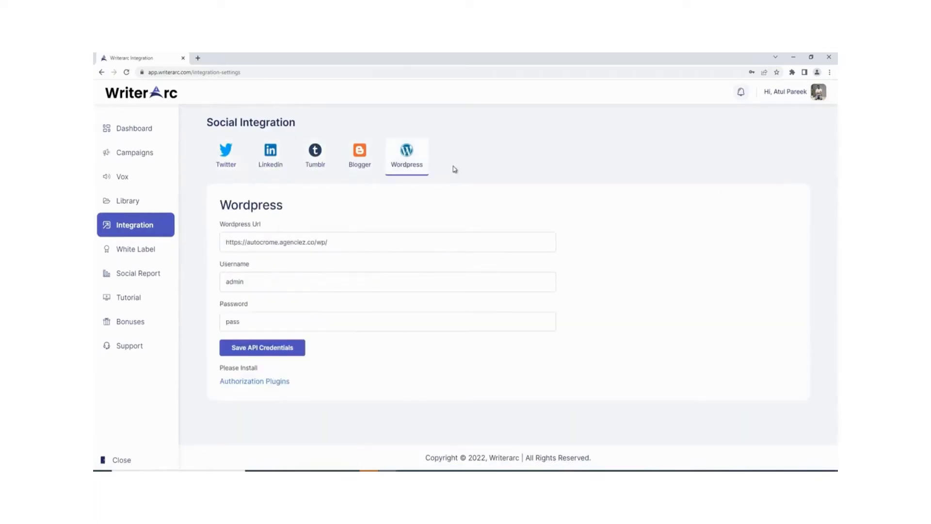
left_click(135, 152)
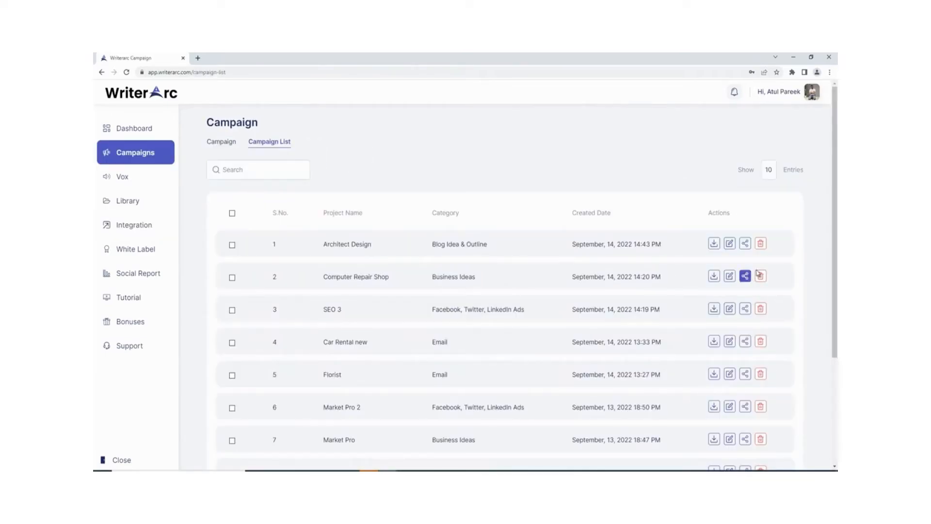